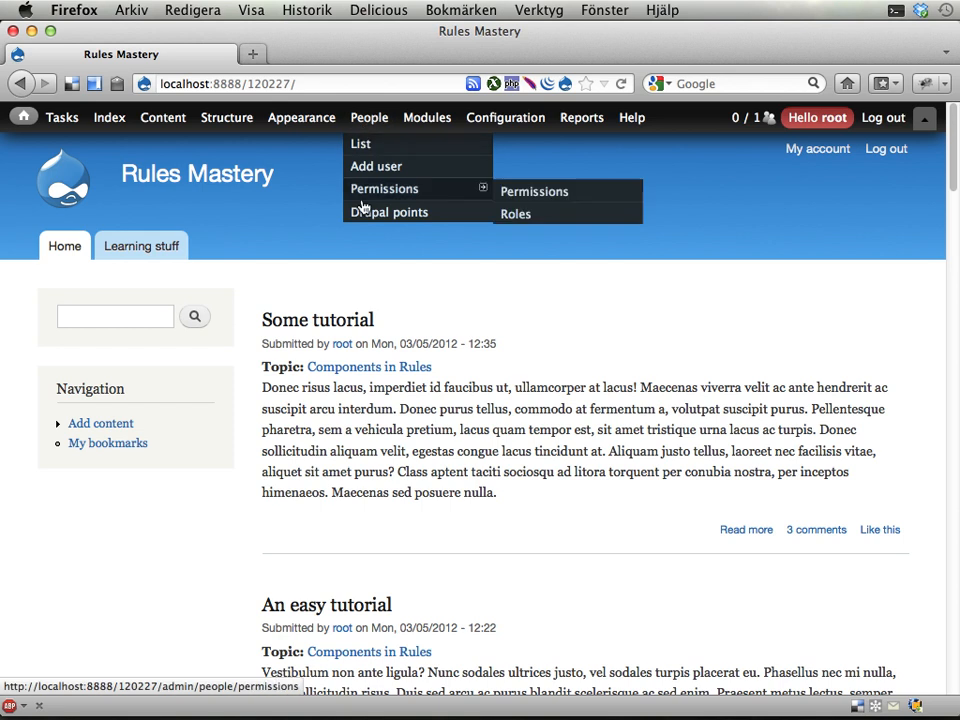
{"action": "mouse_move", "coordinate": [388, 211]}
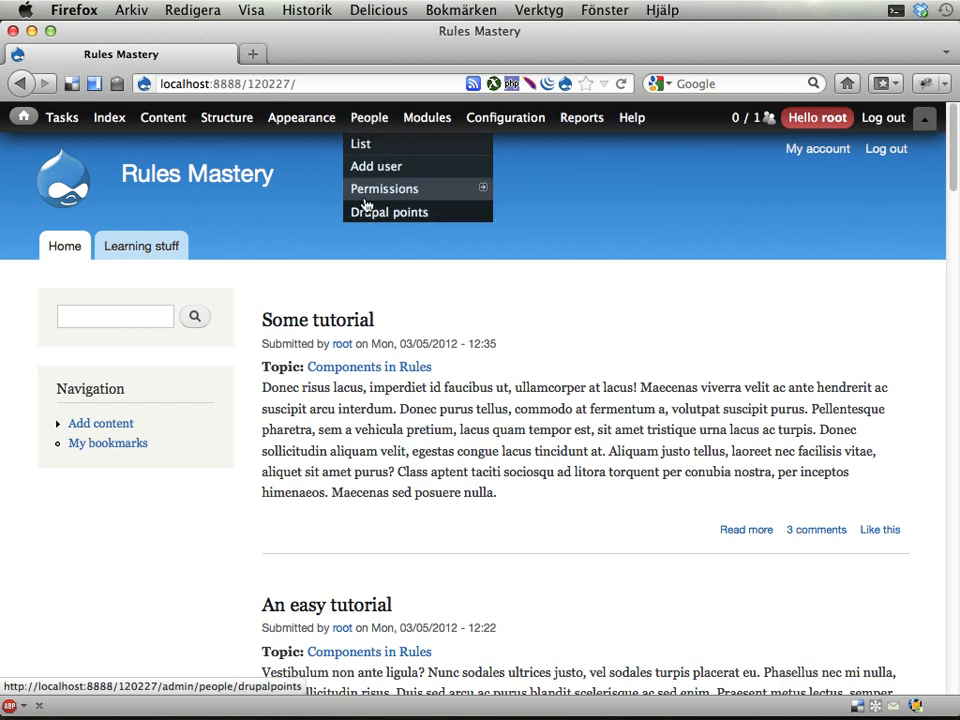
Go to People > Drupal points to list every user's point total and roles.
{"action": "left_click", "coordinate": [388, 211]}
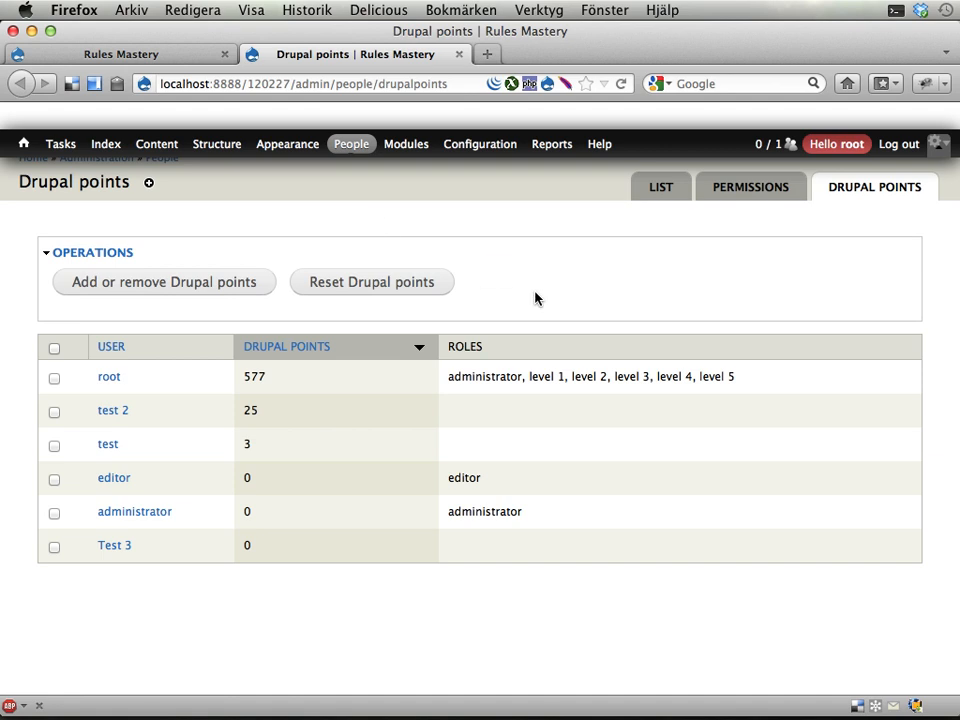
{"action": "mouse_move", "coordinate": [185, 290]}
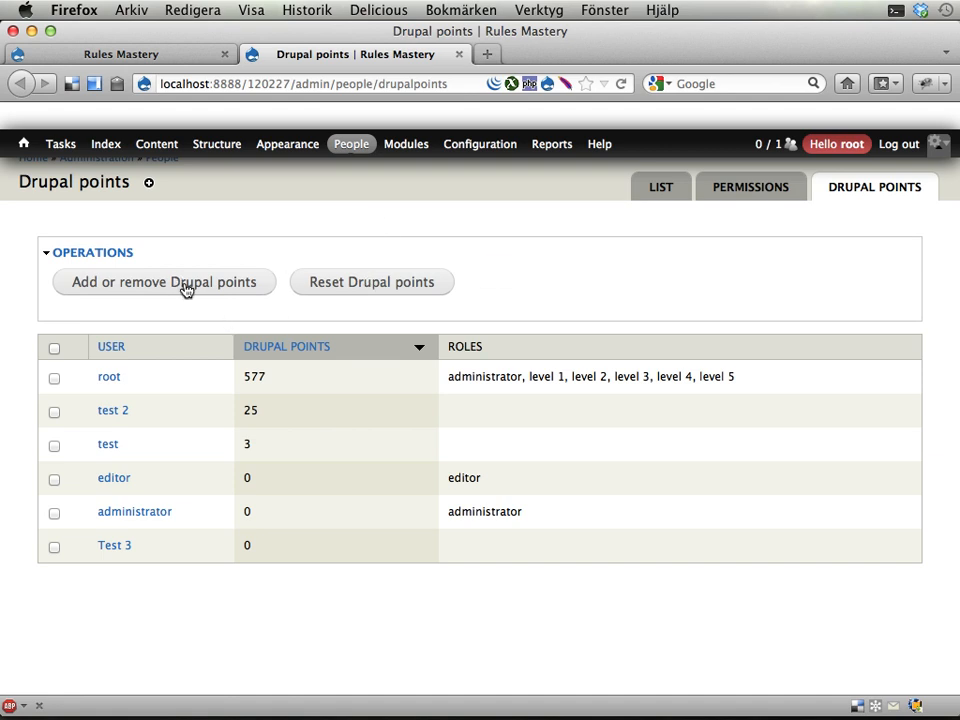
{"action": "mouse_move", "coordinate": [120, 291]}
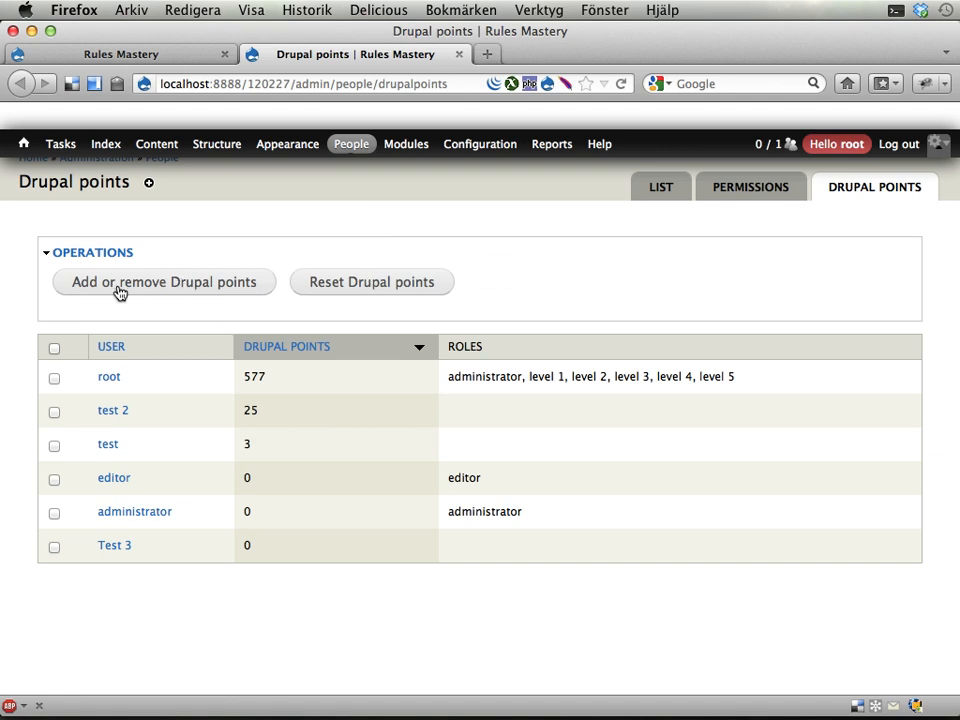
{"action": "mouse_move", "coordinate": [345, 272]}
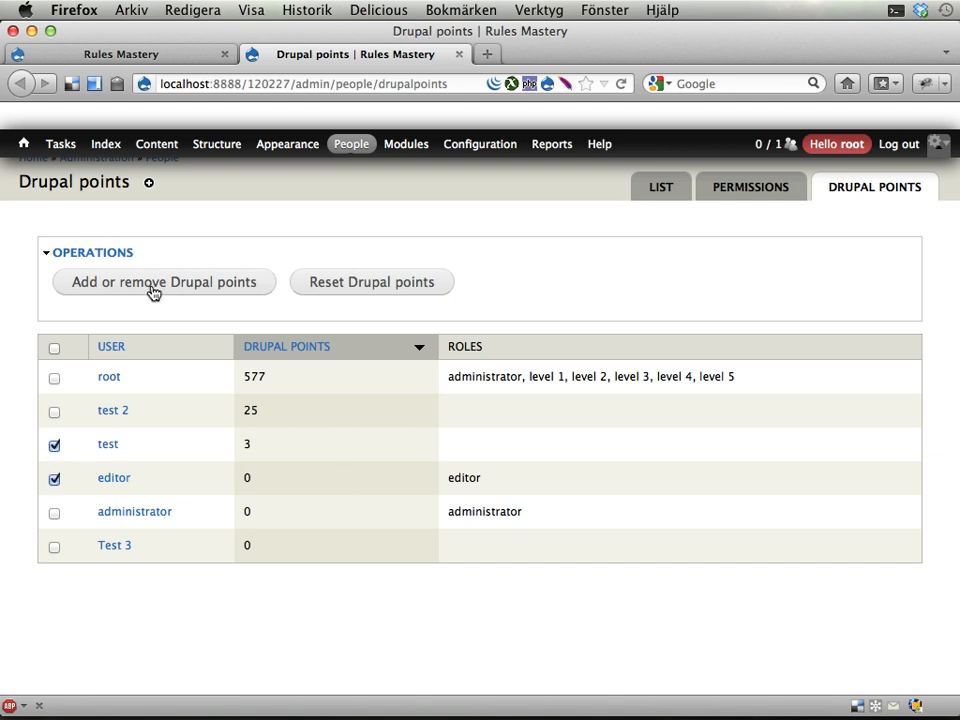
Add 10 Drupal points to the checked users test and editor, raising them to 13 and 10.
{"action": "left_click", "coordinate": [163, 281]}
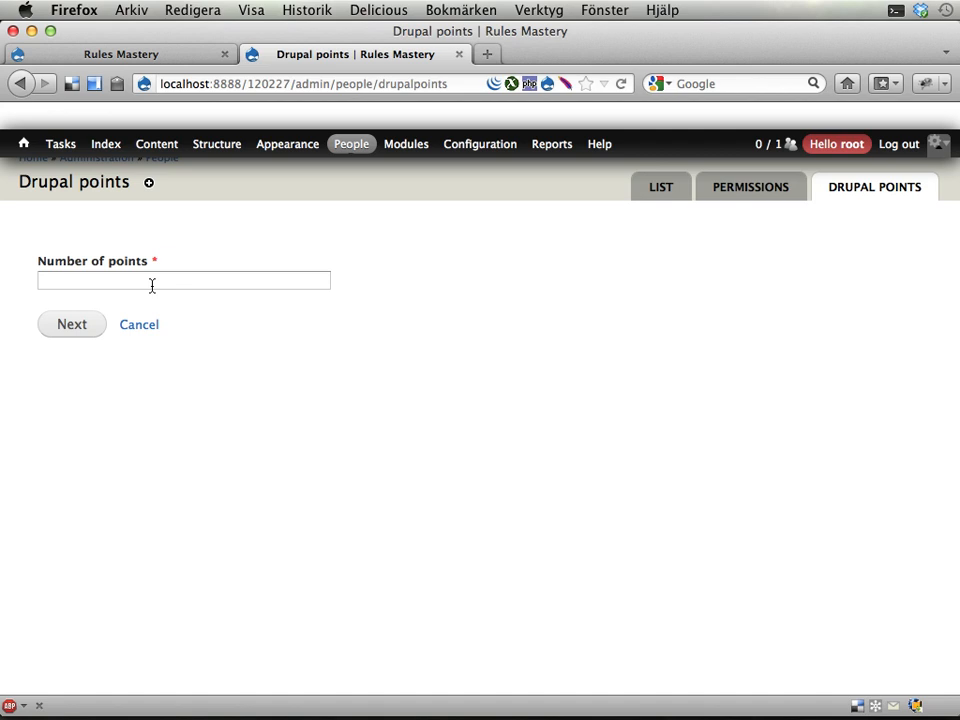
{"action": "type", "text": "1"}
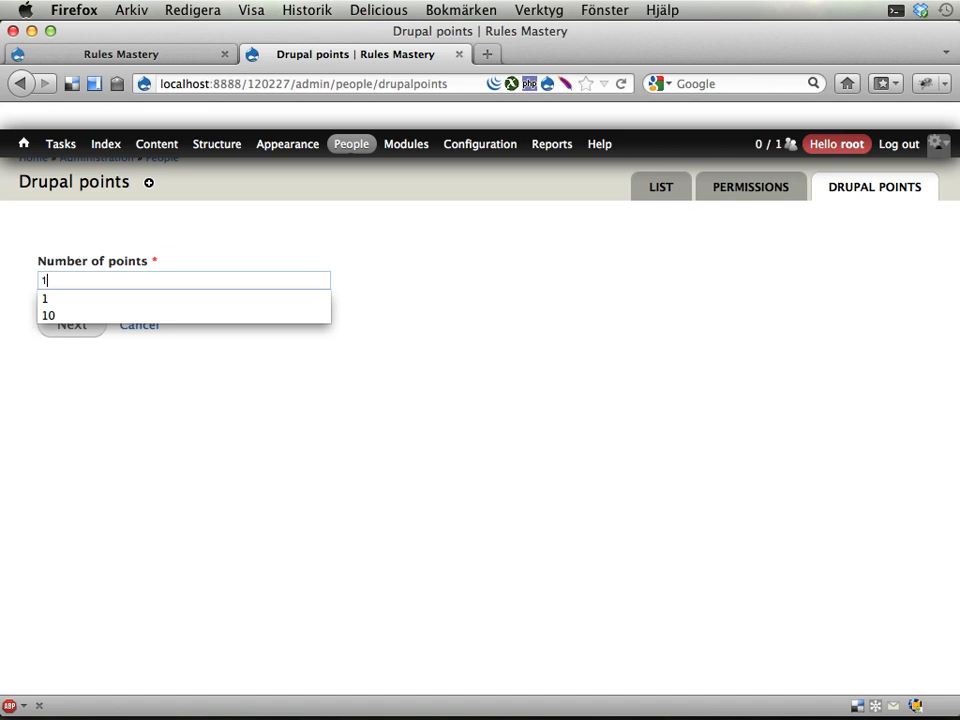
{"action": "left_click", "coordinate": [48, 315]}
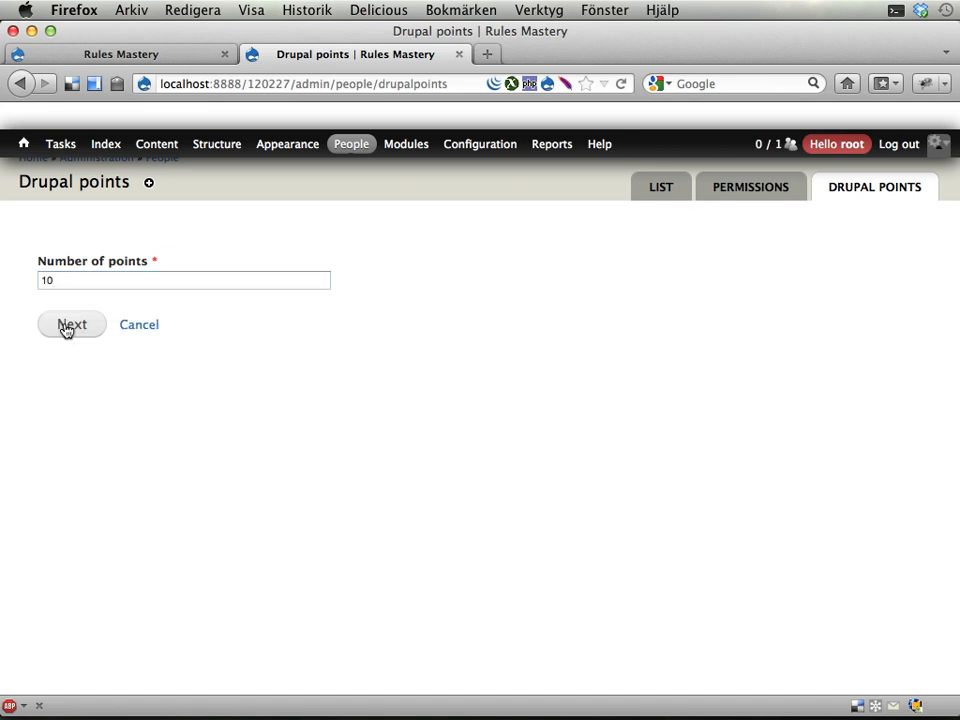
{"action": "left_click", "coordinate": [71, 324]}
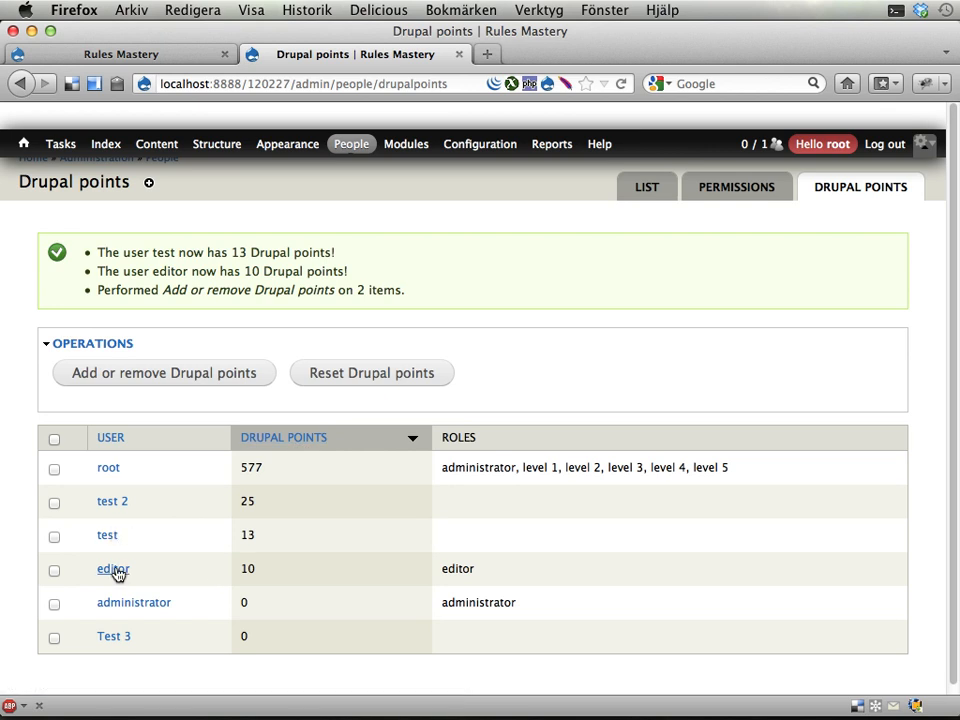
{"action": "mouse_move", "coordinate": [311, 595]}
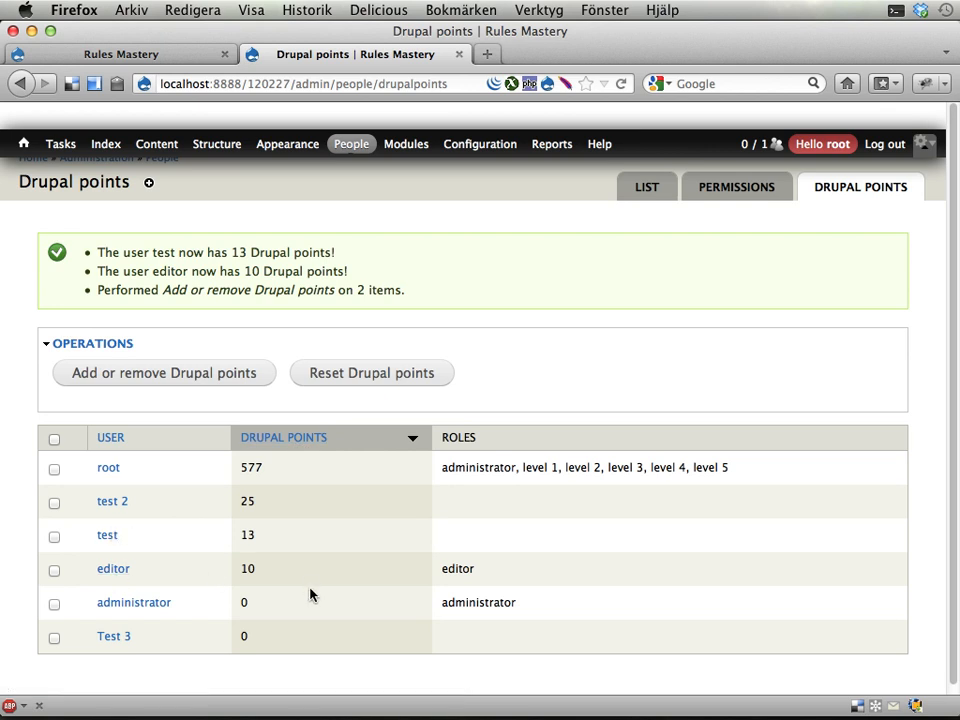